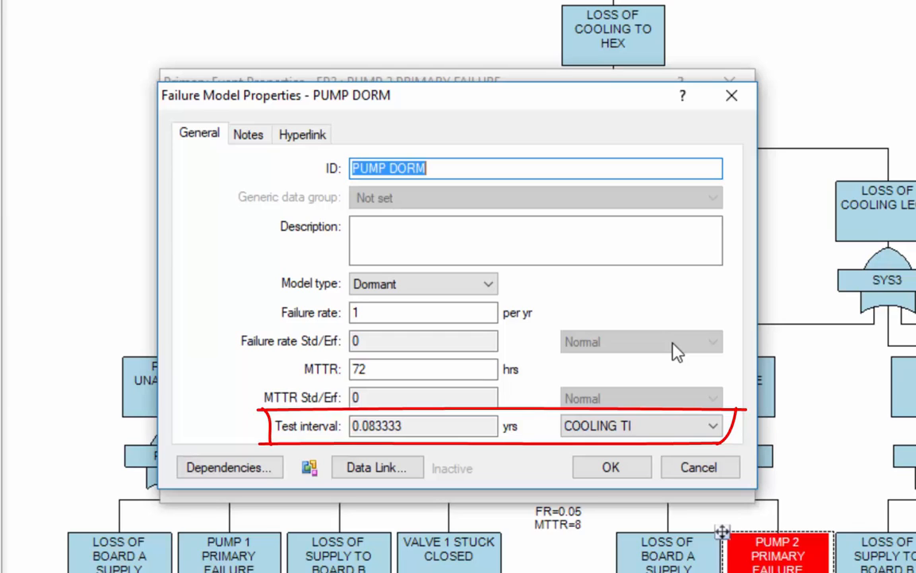
Step: Dismiss the PUMP DORM failure model and the Pump 2 event properties without changes
click(700, 466)
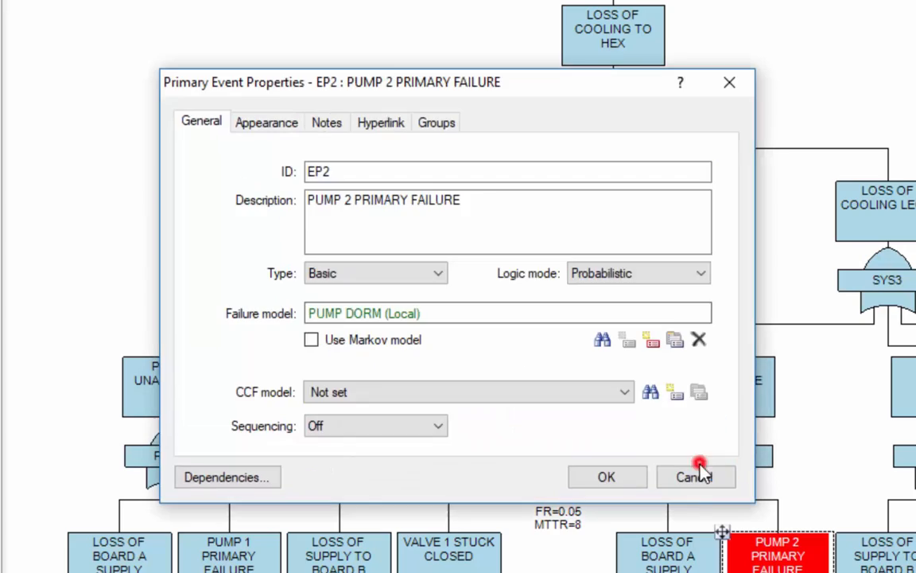
click(696, 477)
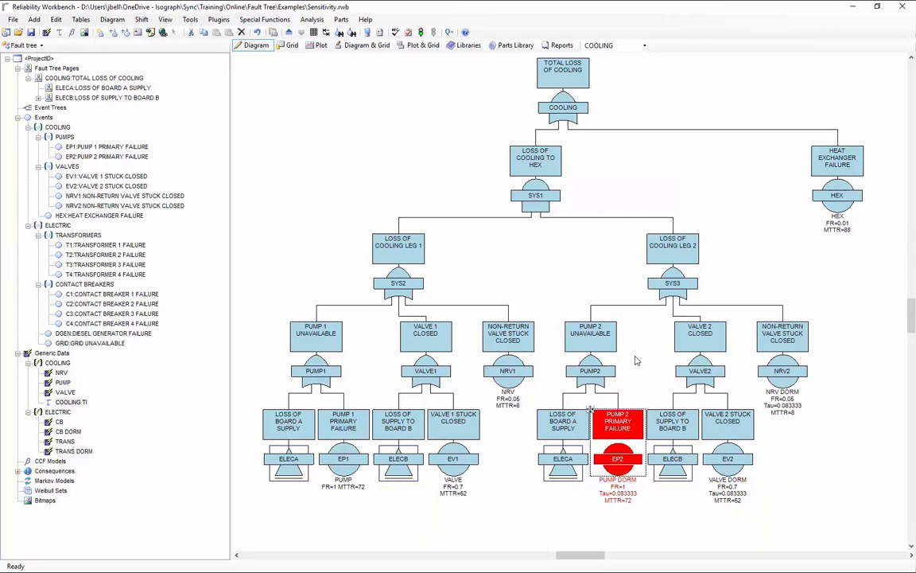
mouse_move(452, 134)
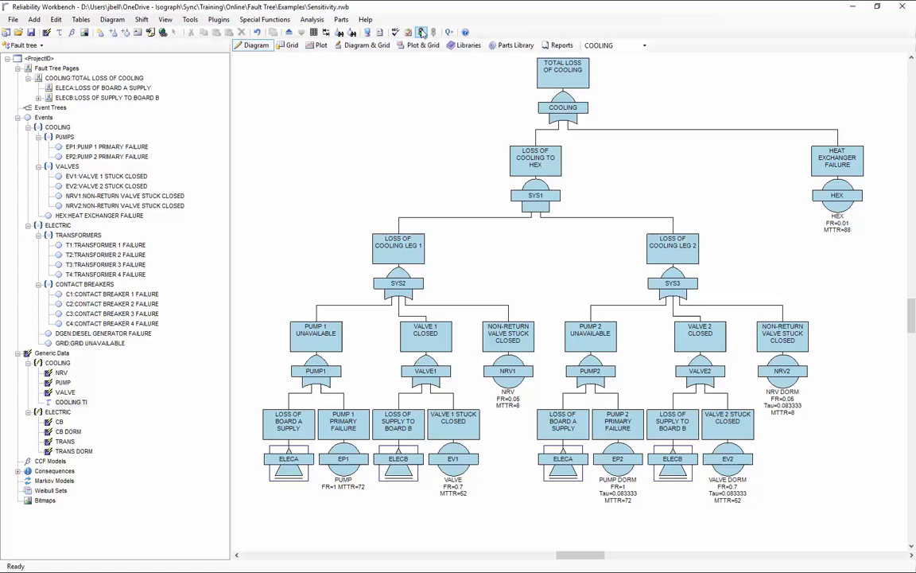
Step: Run the fault tree analysis so COOLING gates and events show unavailability values
click(430, 34)
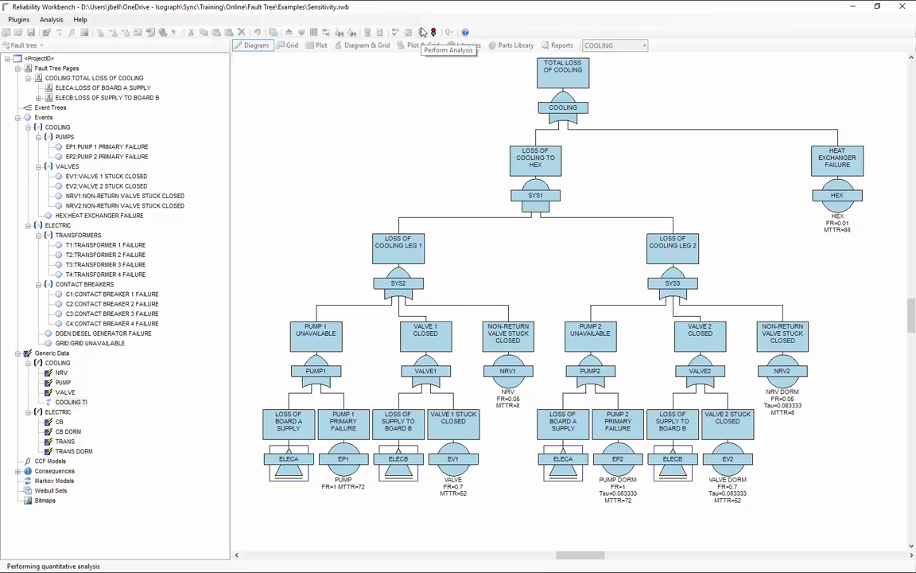
click(433, 32)
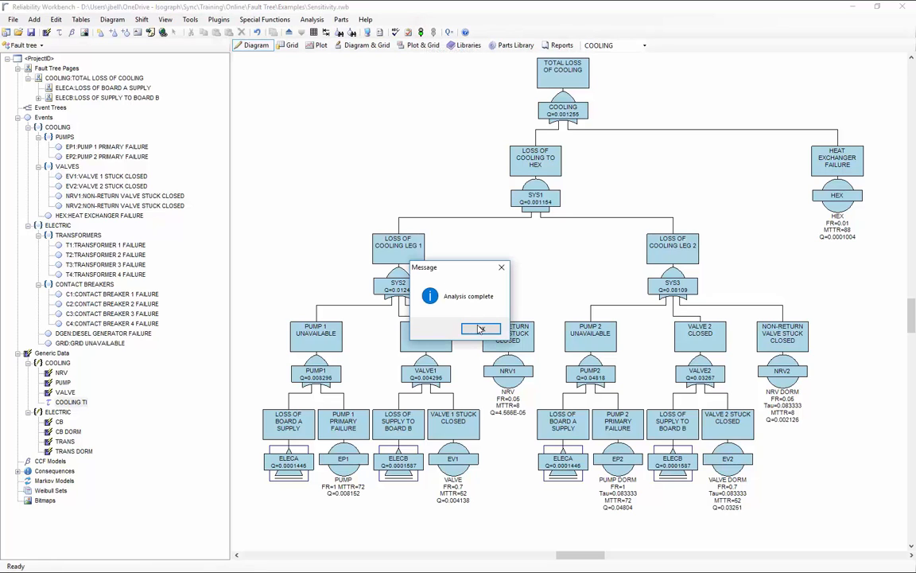
click(481, 329)
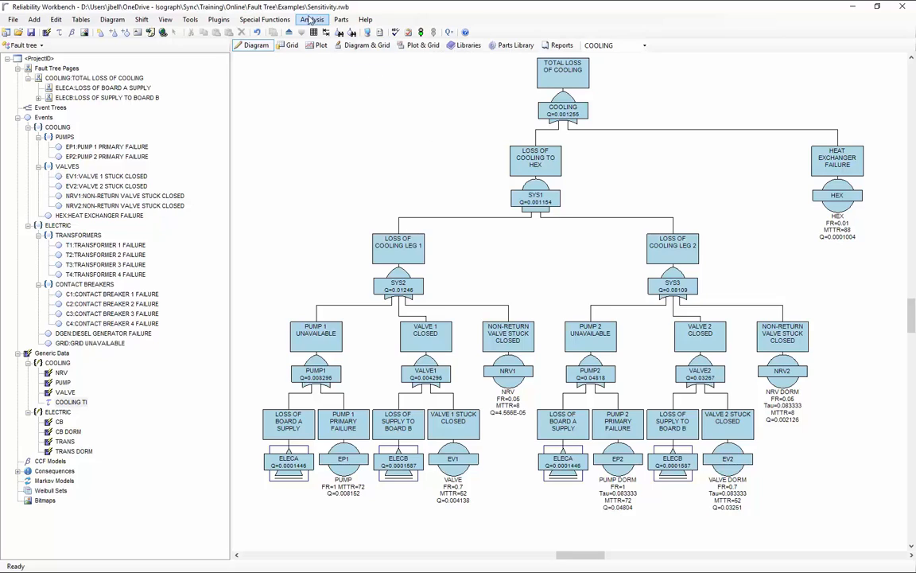
click(313, 19)
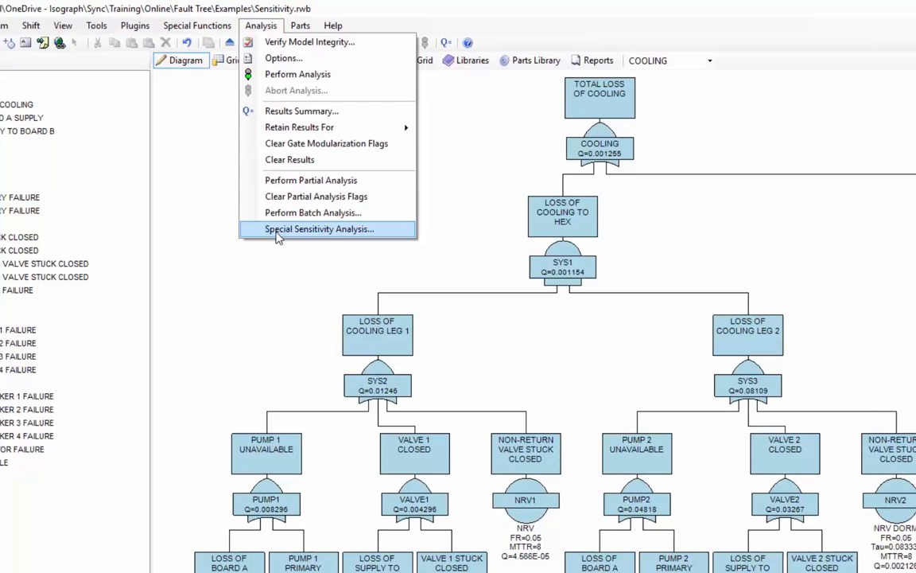
Step: Start a Special Sensitivity Analysis keeping Gate as the target type
click(326, 229)
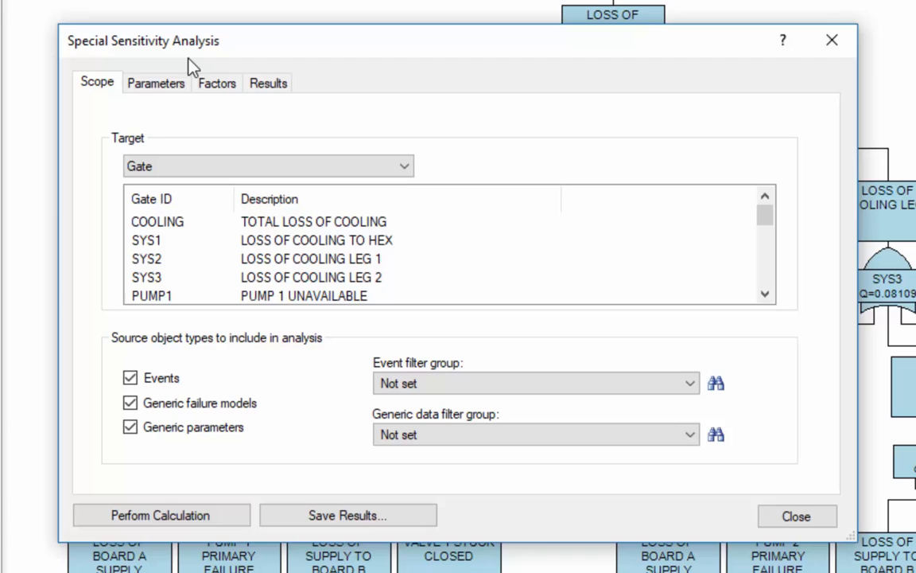
mouse_move(413, 172)
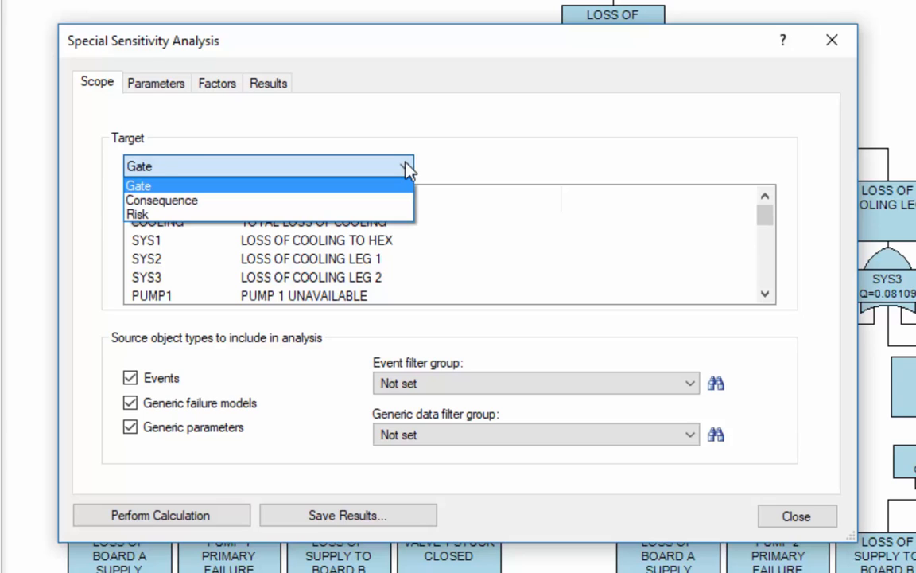
click(139, 185)
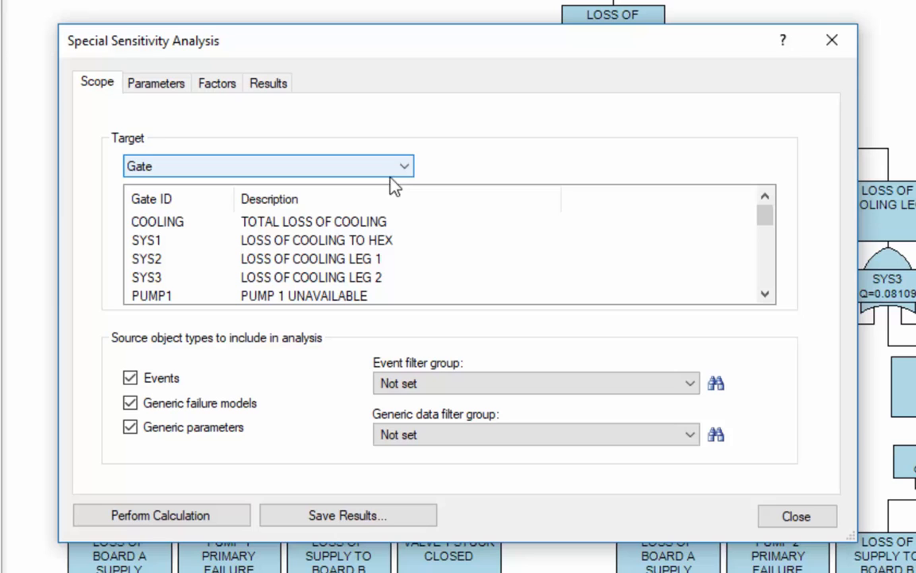
click(158, 221)
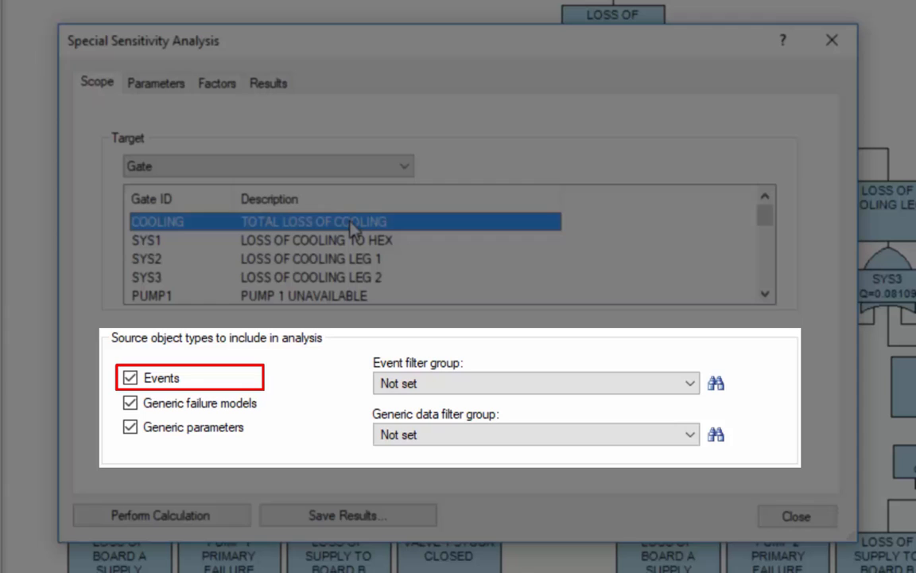
Step: Select the COOLING gate as target and leave only generic parameters as sensitivity sources
click(130, 404)
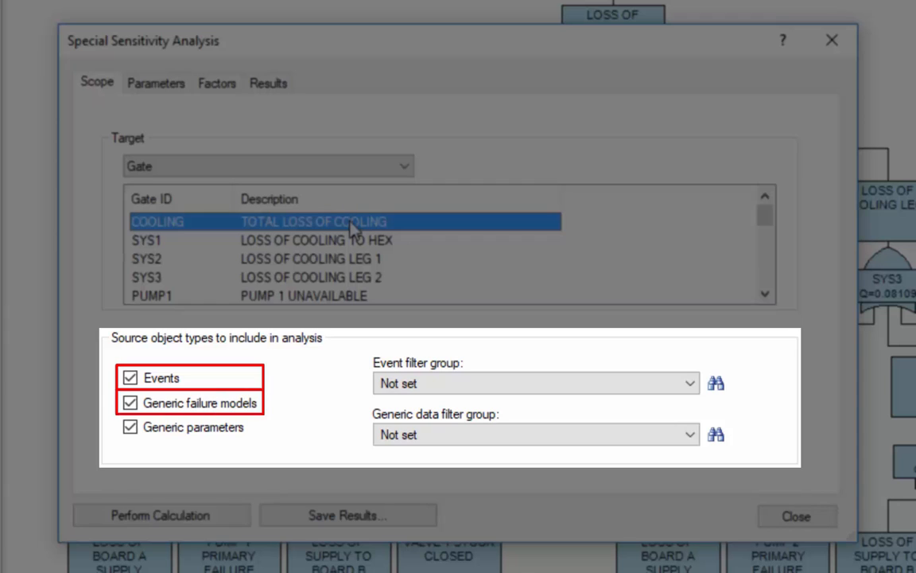
click(130, 426)
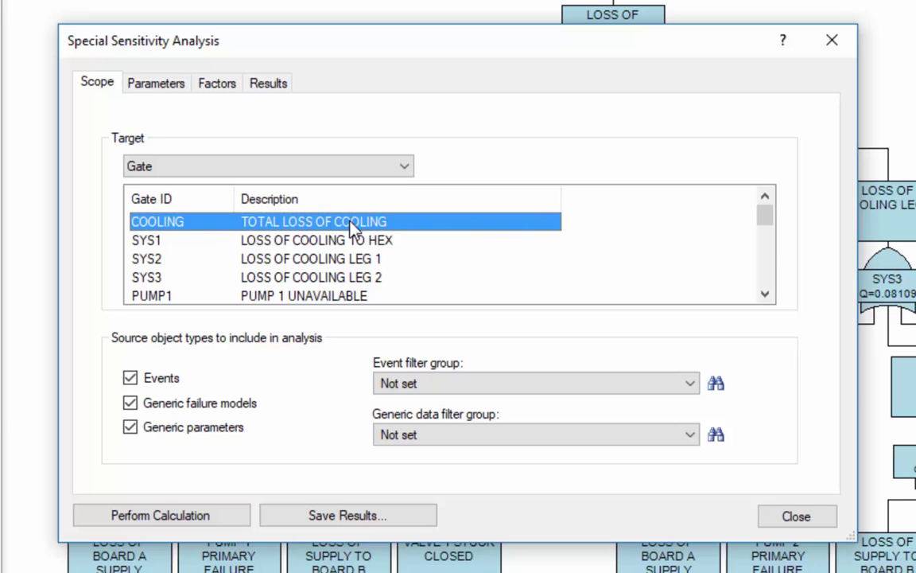
click(130, 379)
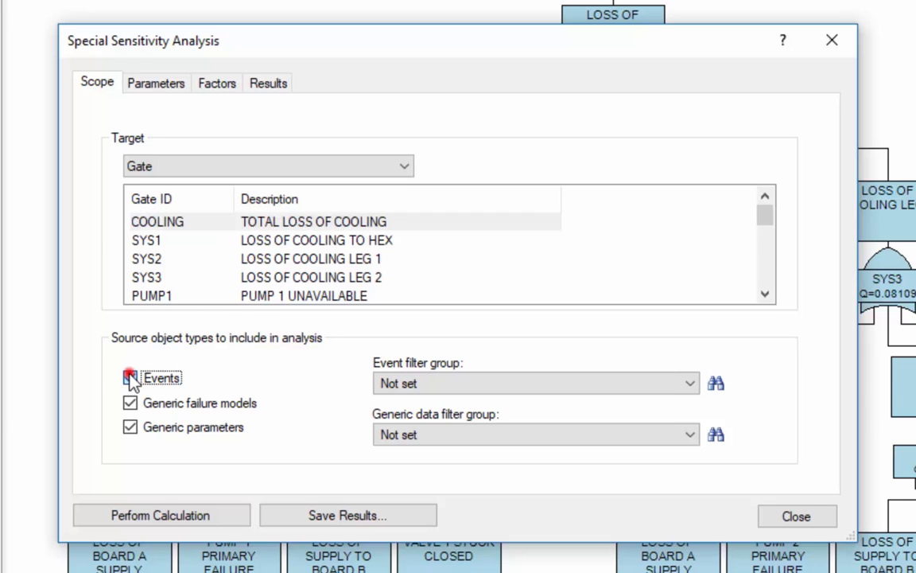
click(128, 378)
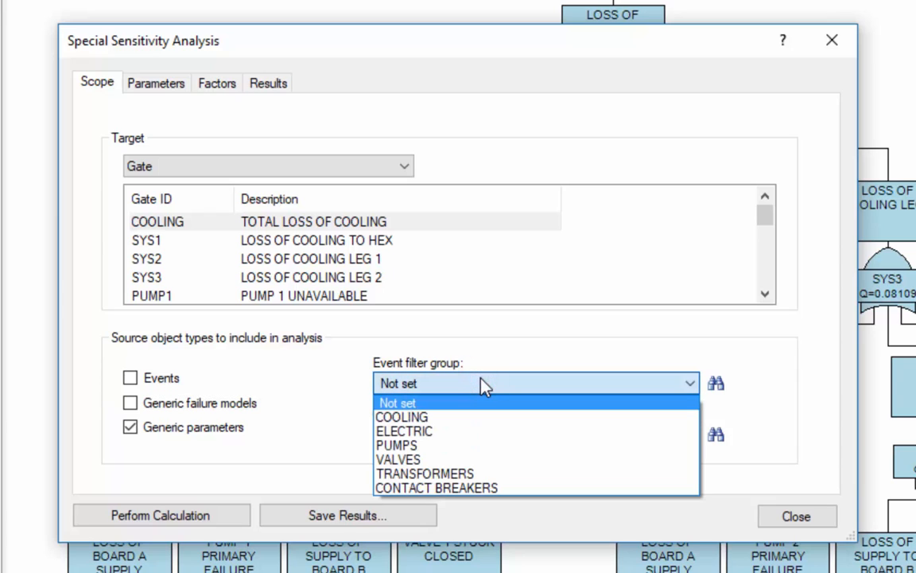
mouse_move(460, 454)
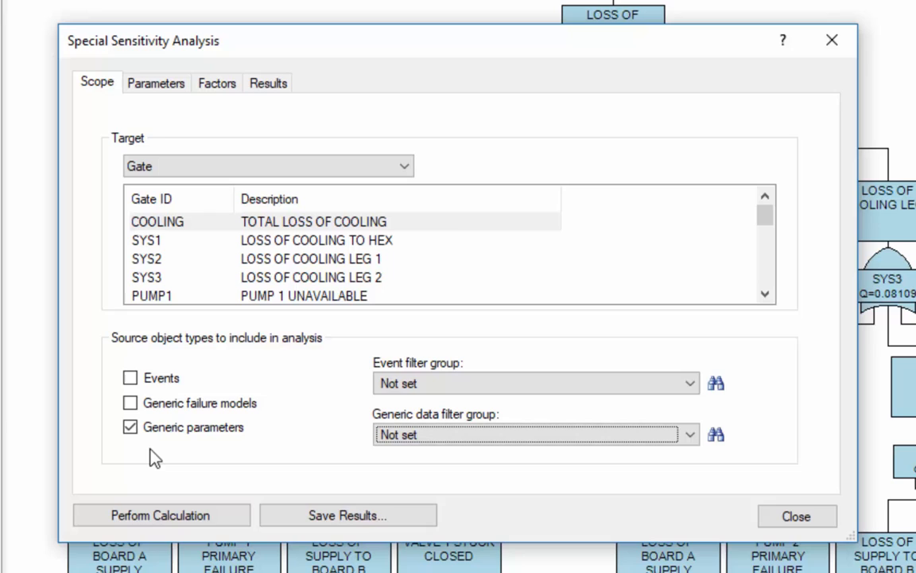
Step: Set Test interval as the sensitivity parameter and Unavailability as the gate results parameter
click(156, 82)
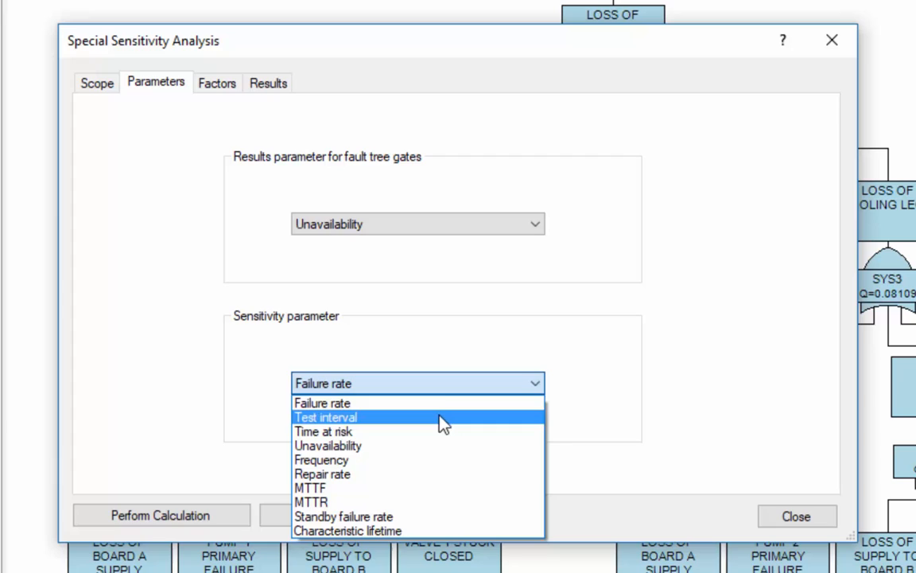
click(340, 416)
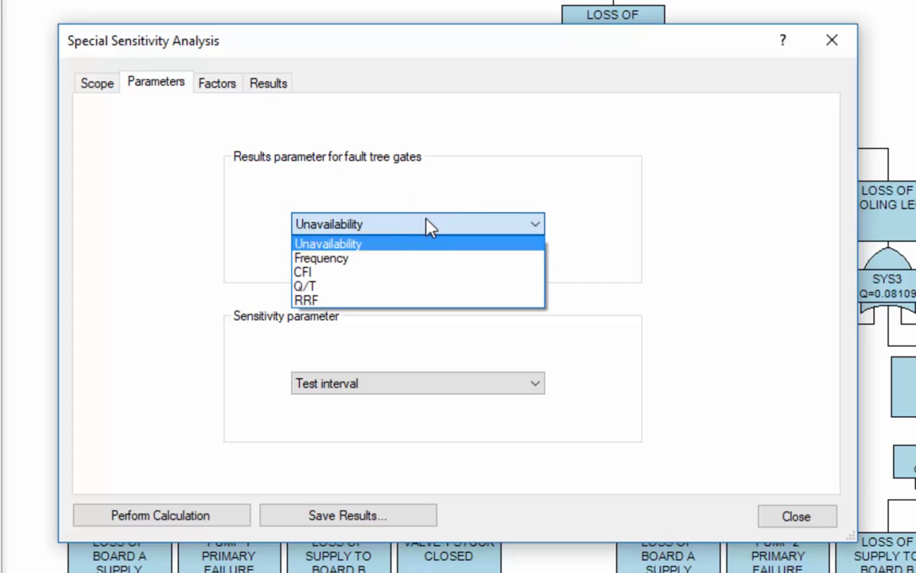
click(327, 243)
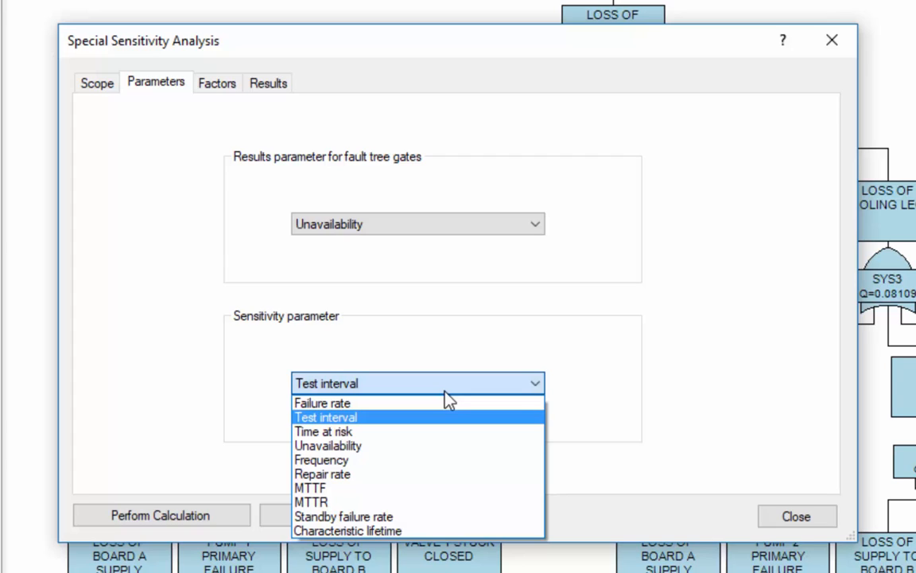
mouse_move(483, 235)
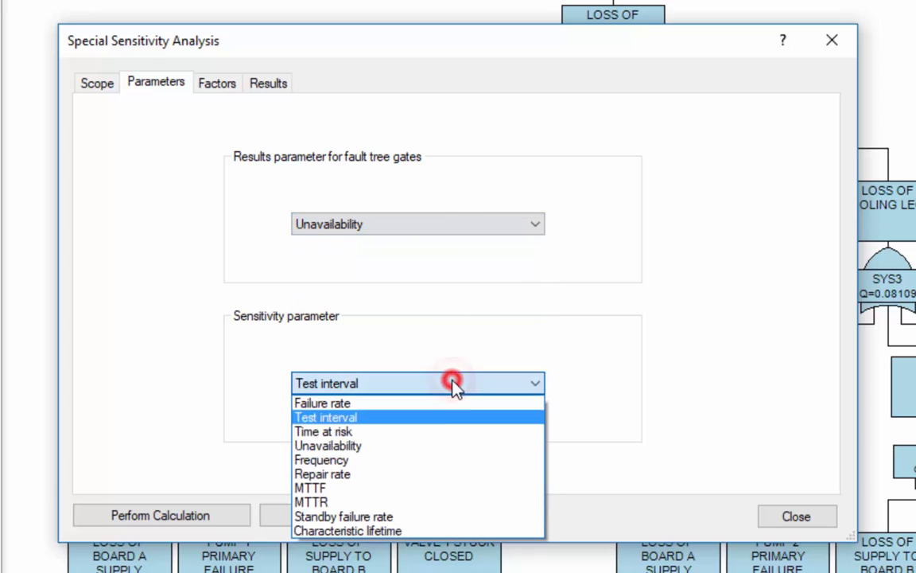
click(324, 431)
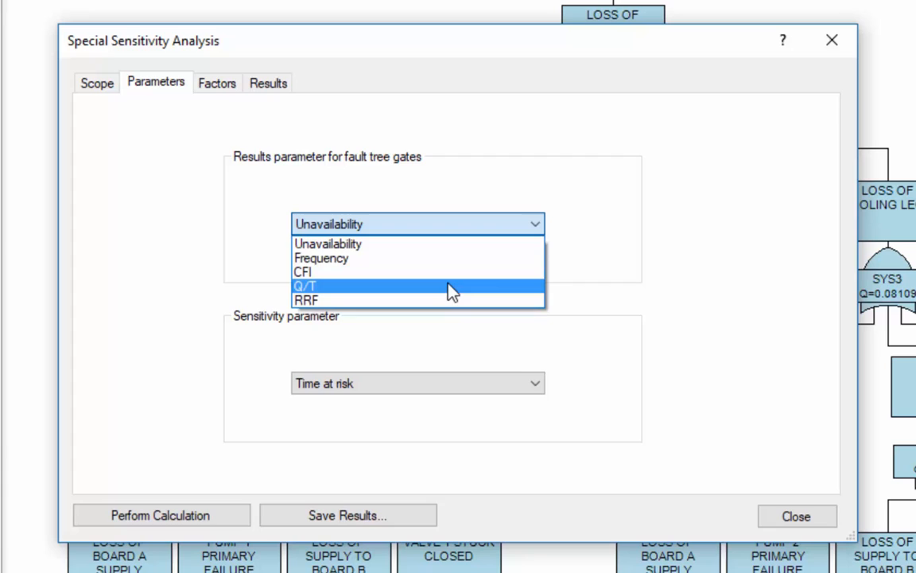
click(326, 285)
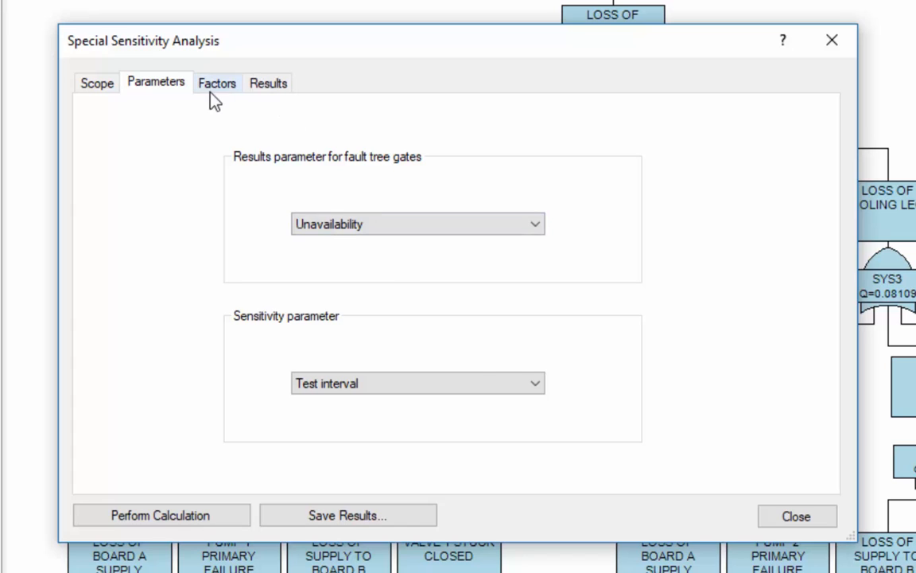
Step: Show the Factors list with its 20 default factors from 1E-09 to 1E+10
click(216, 83)
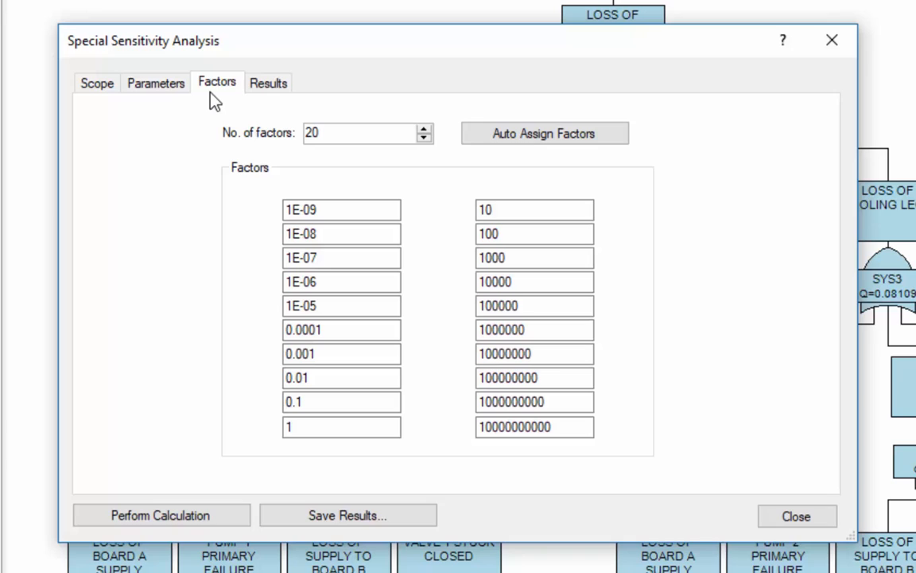
Step: Use 8 factors with values 1, 2, 3, 4, 6, 12, 18 and 24
click(342, 132)
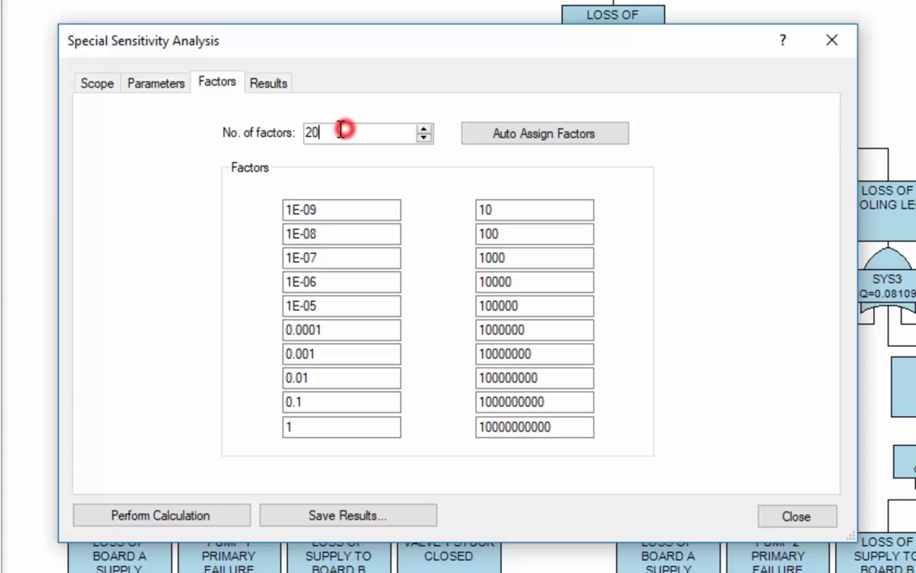
text(8)
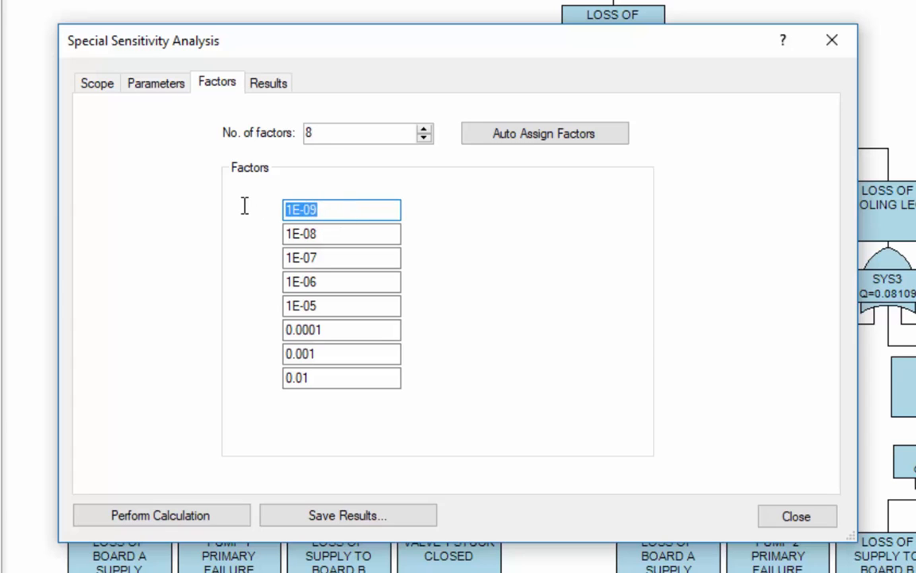
text(1)
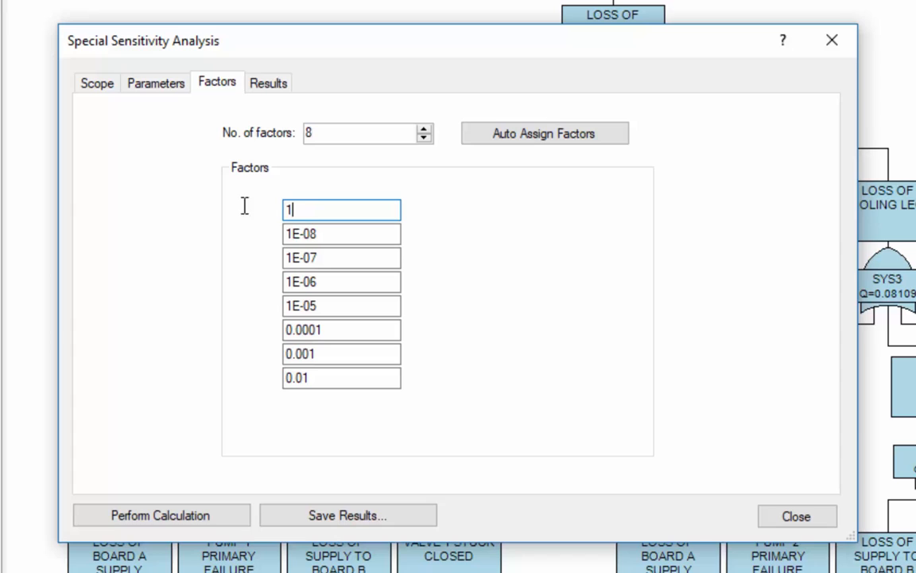
click(356, 257)
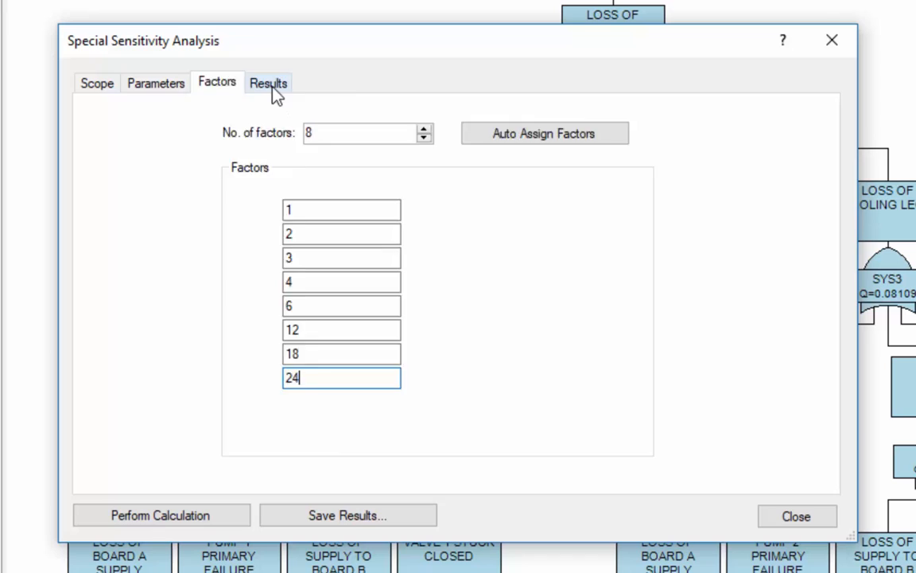
Step: Perform the sensitivity calculation, giving COOLING unavailability 0.001255, 0.002011 and 0.002726 at factors 1–3
click(272, 82)
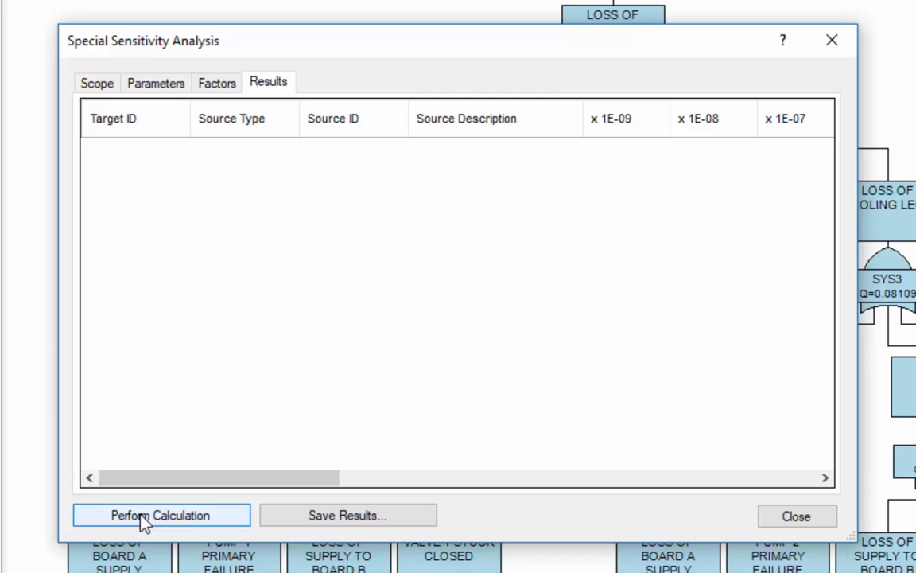
click(159, 516)
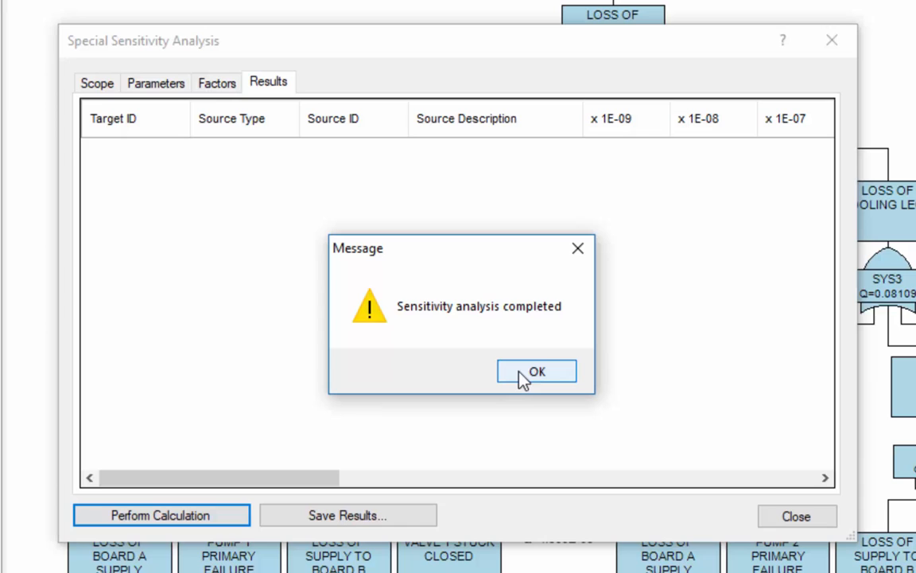
click(536, 371)
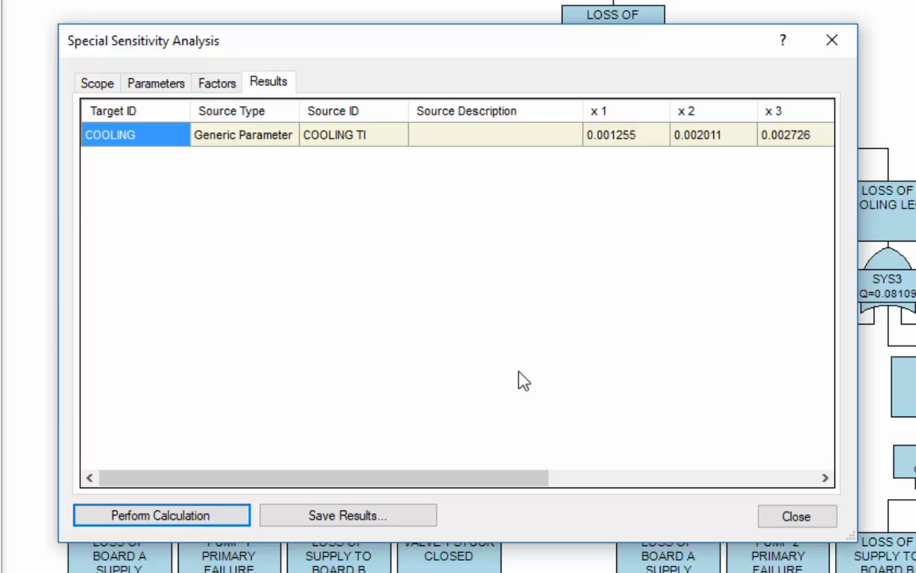
mouse_move(858, 291)
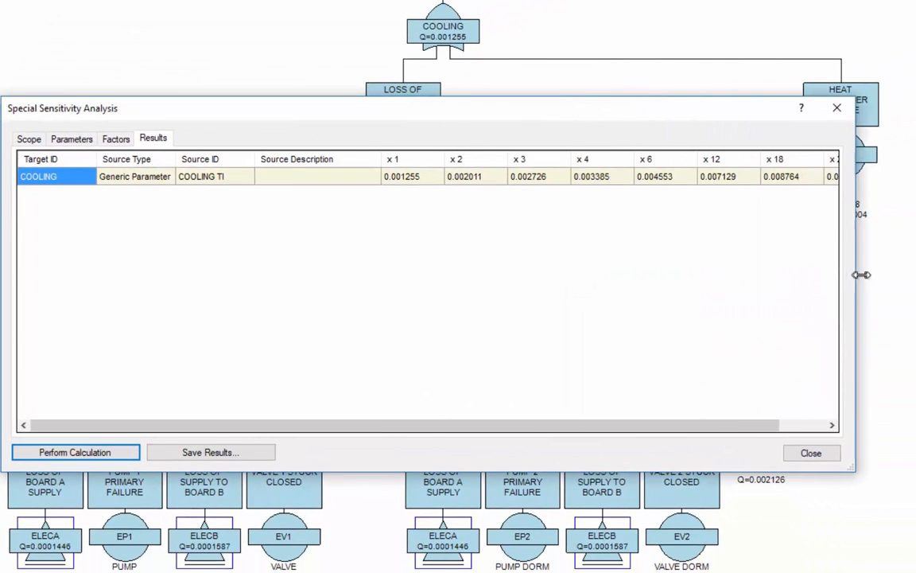
Step: Enlarge the results window and review COOLING unavailability columns up to 0.009631 at factor 24
drag(862, 274, 906, 273)
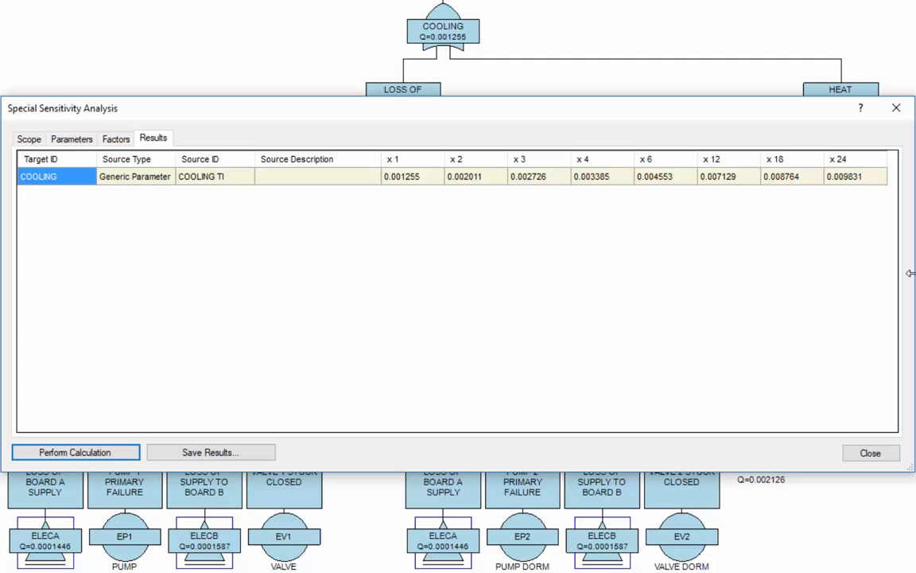
click(408, 167)
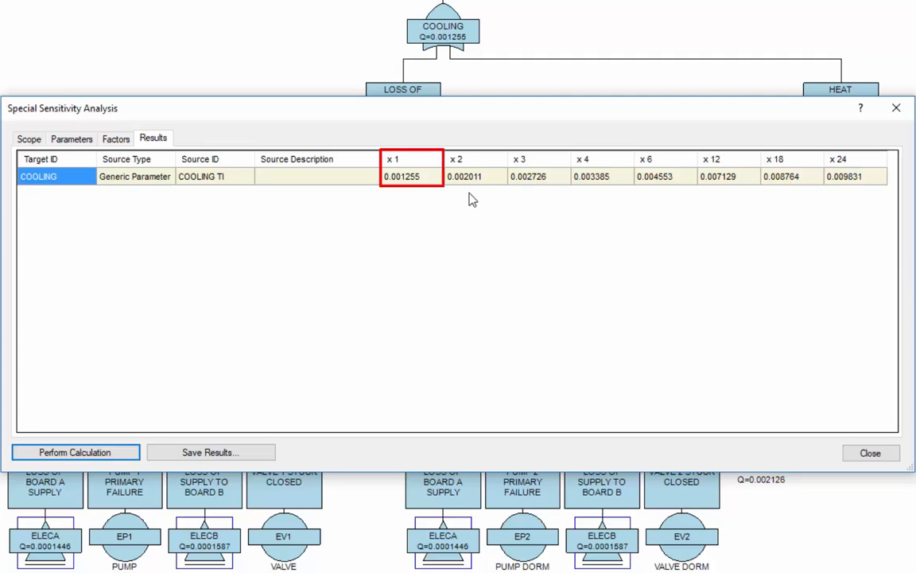
mouse_move(414, 199)
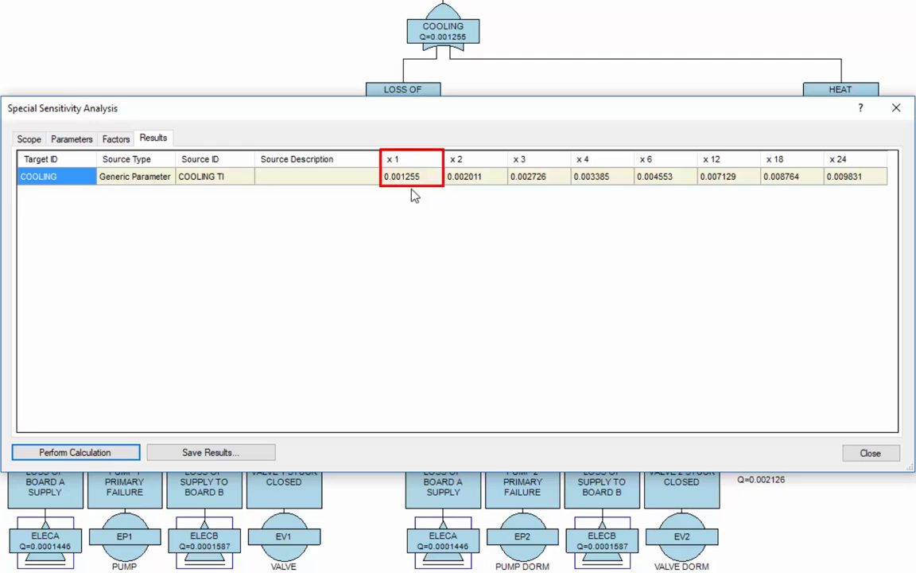
click(474, 175)
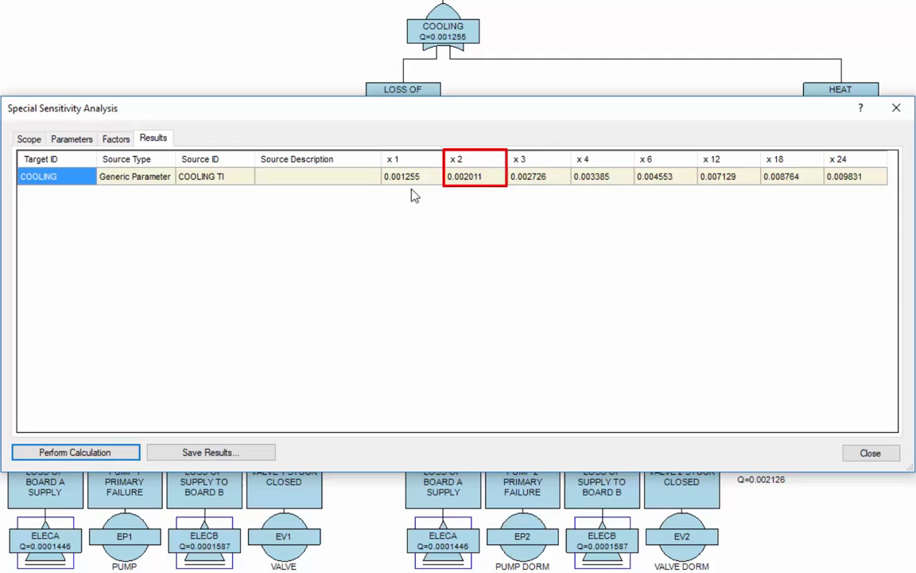
click(531, 175)
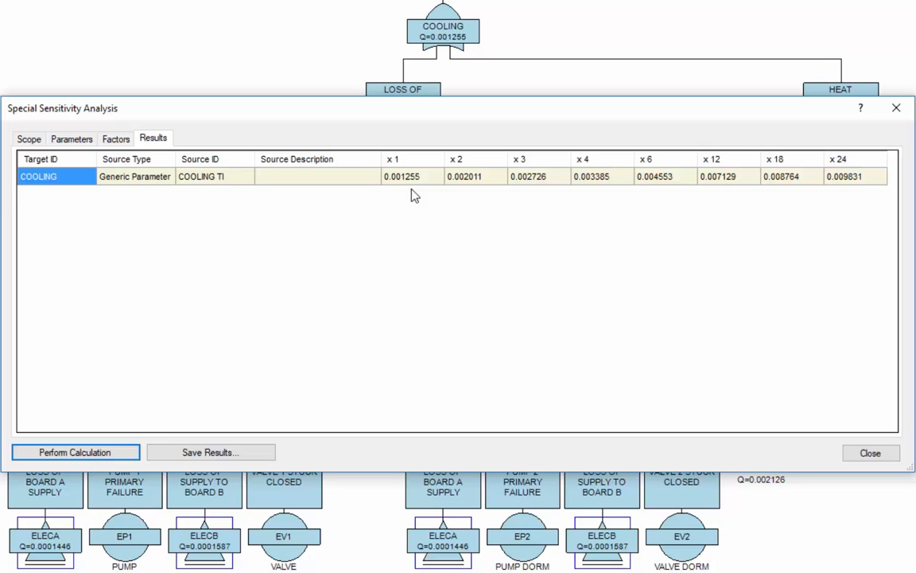
click(657, 175)
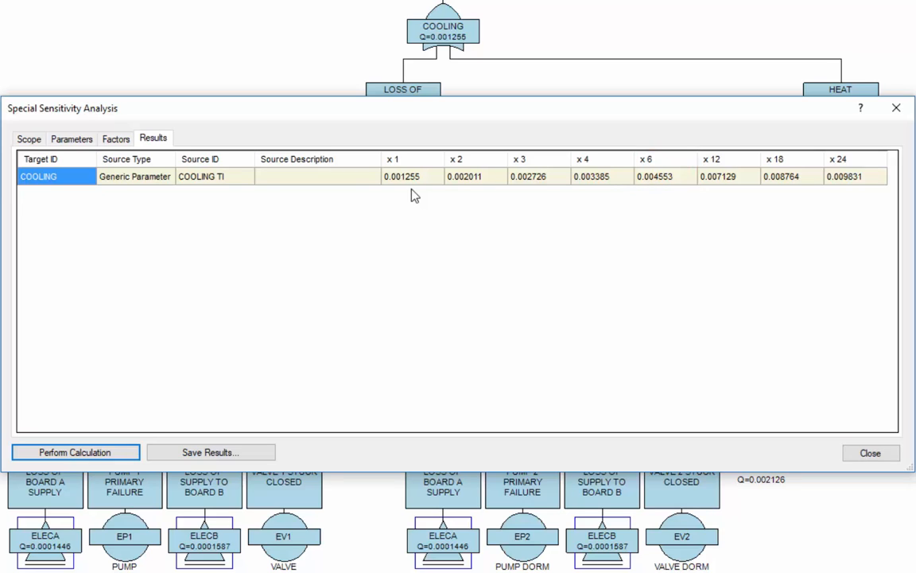
click(729, 159)
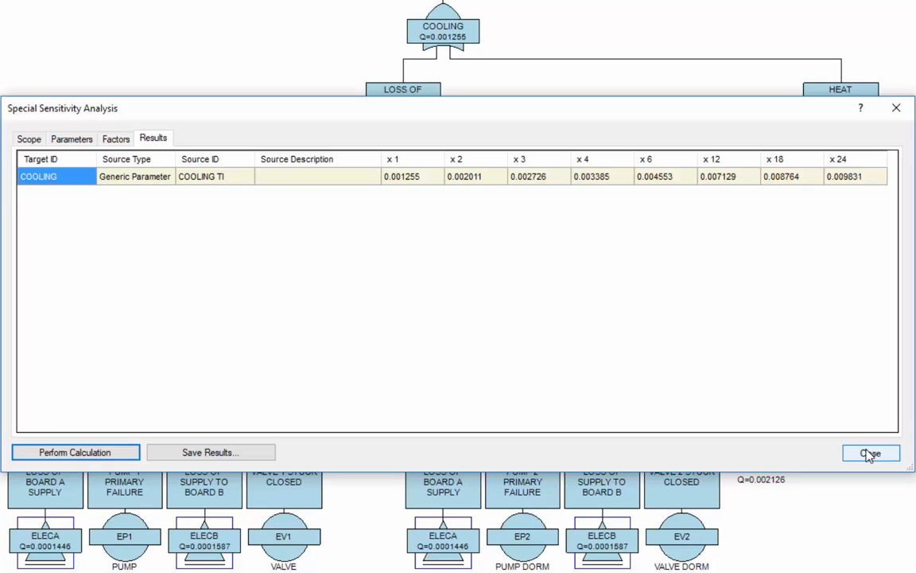
Step: Reset the COOLING TI generic parameter's test interval to 5 and rerun the fault tree analysis
click(869, 452)
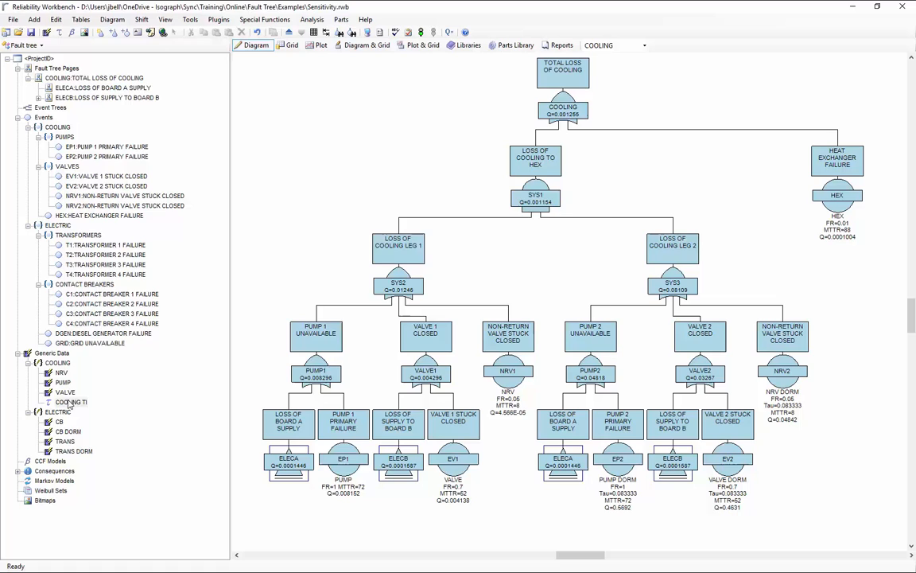
double_click(72, 400)
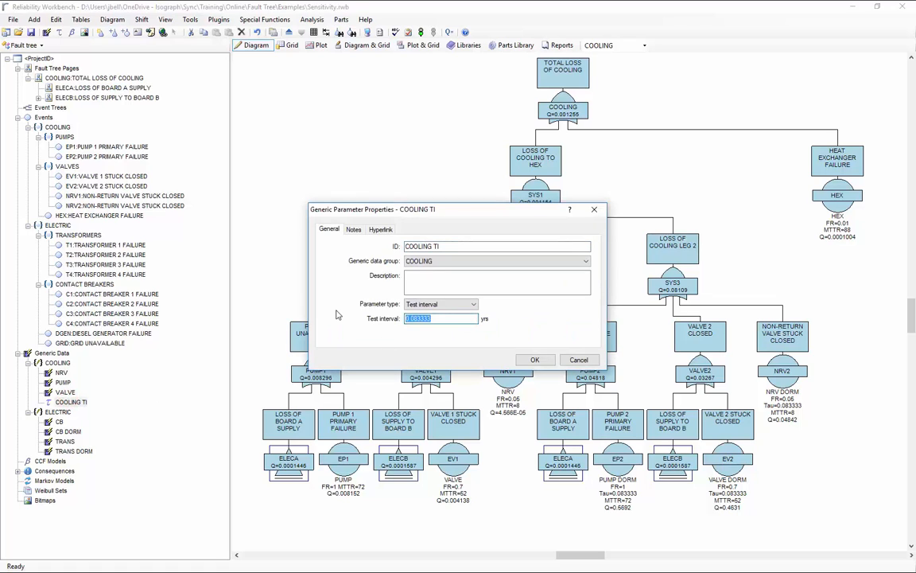
text(5)
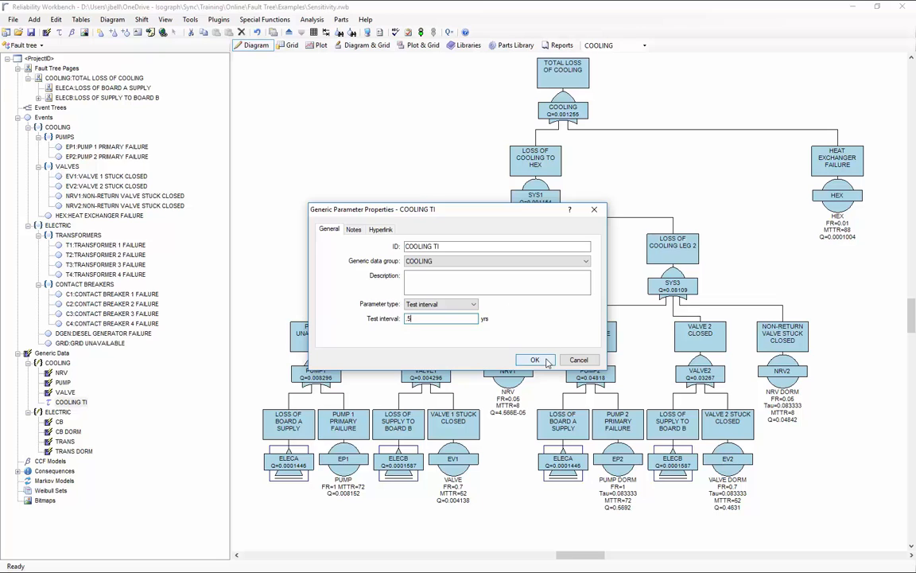
click(538, 359)
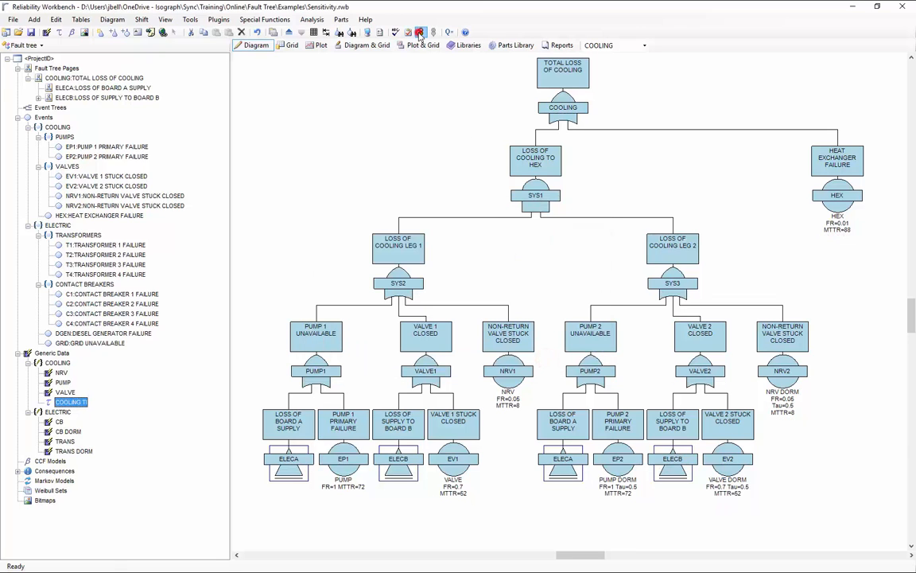
click(420, 32)
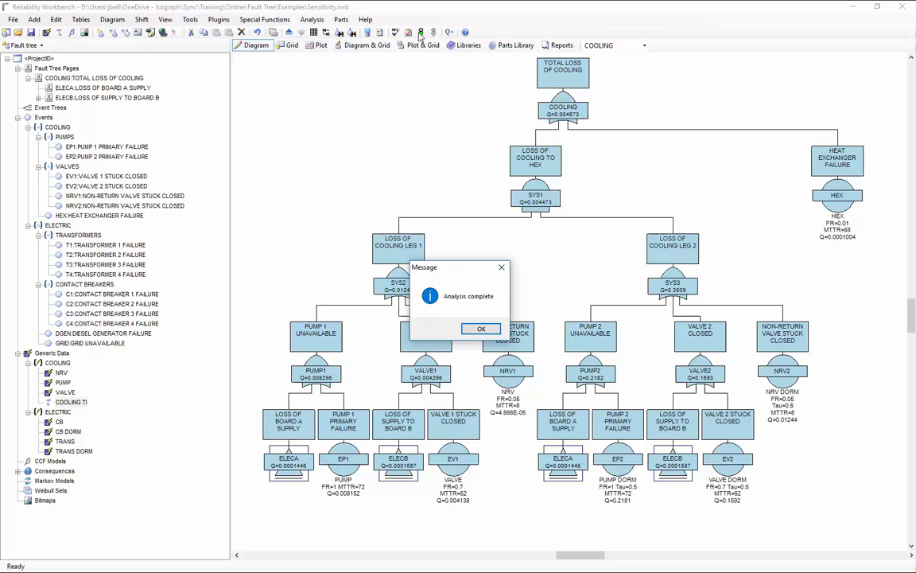